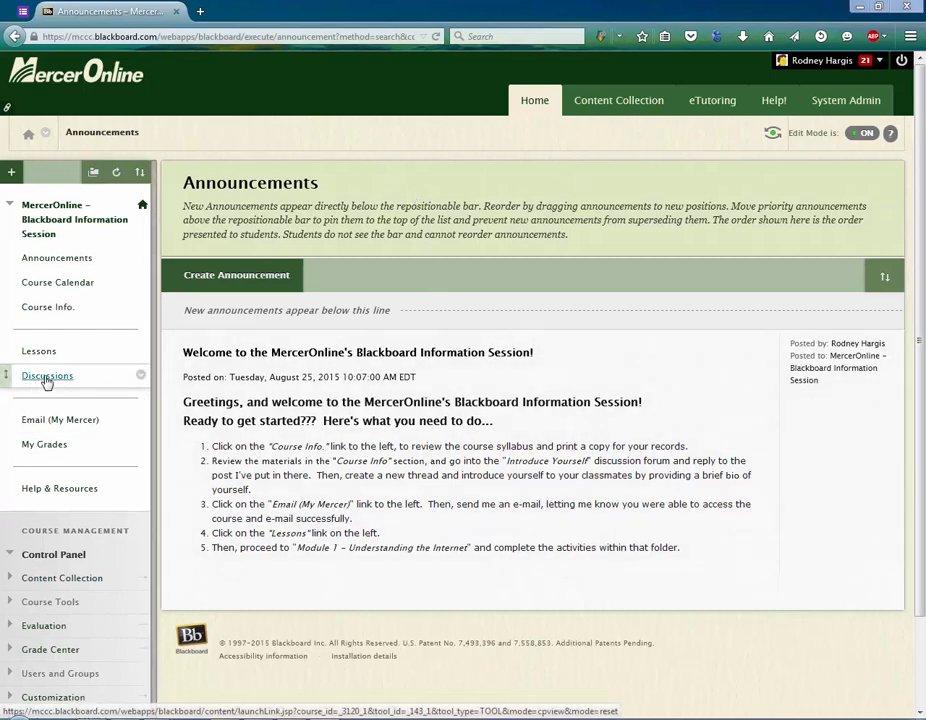
Step: Go to the Discussions area from the course menu to list the forums
{"action": "left_click", "coordinate": [48, 376]}
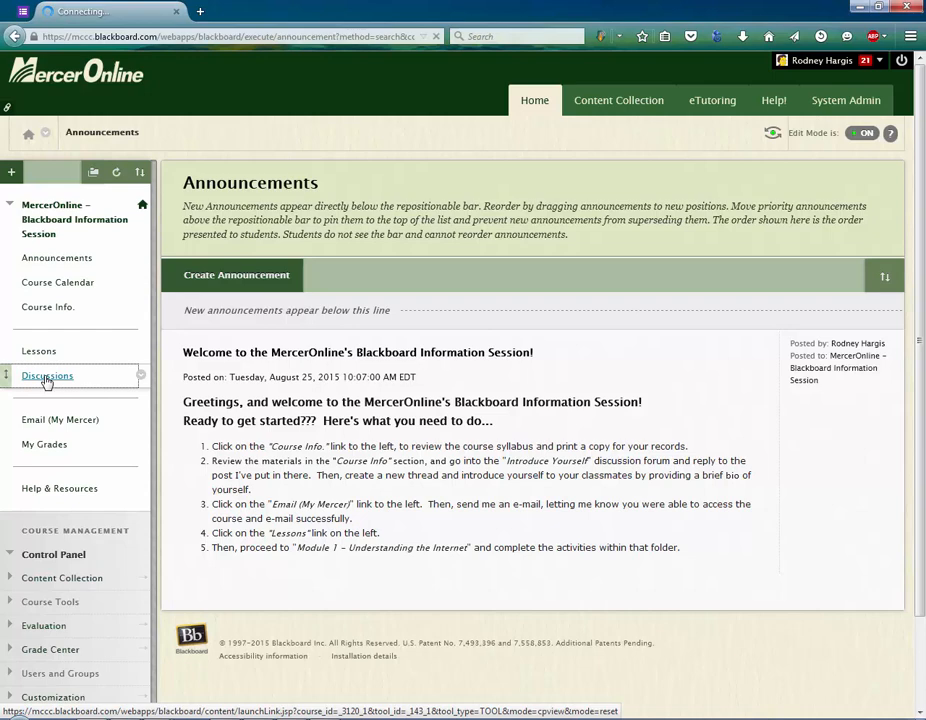
{"action": "left_click", "coordinate": [48, 376]}
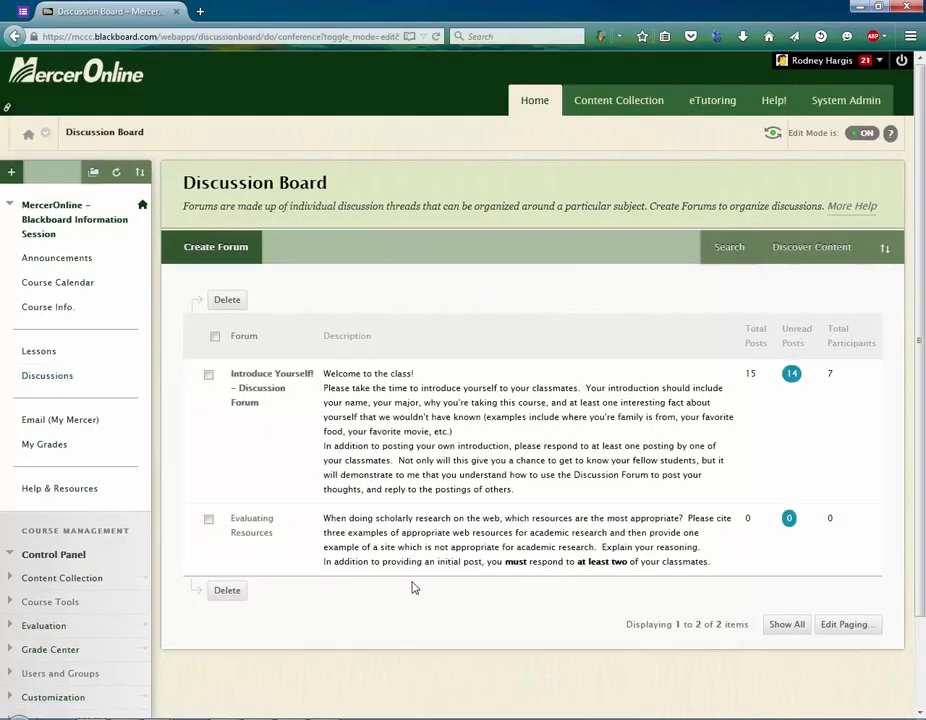
{"action": "mouse_move", "coordinate": [464, 672]}
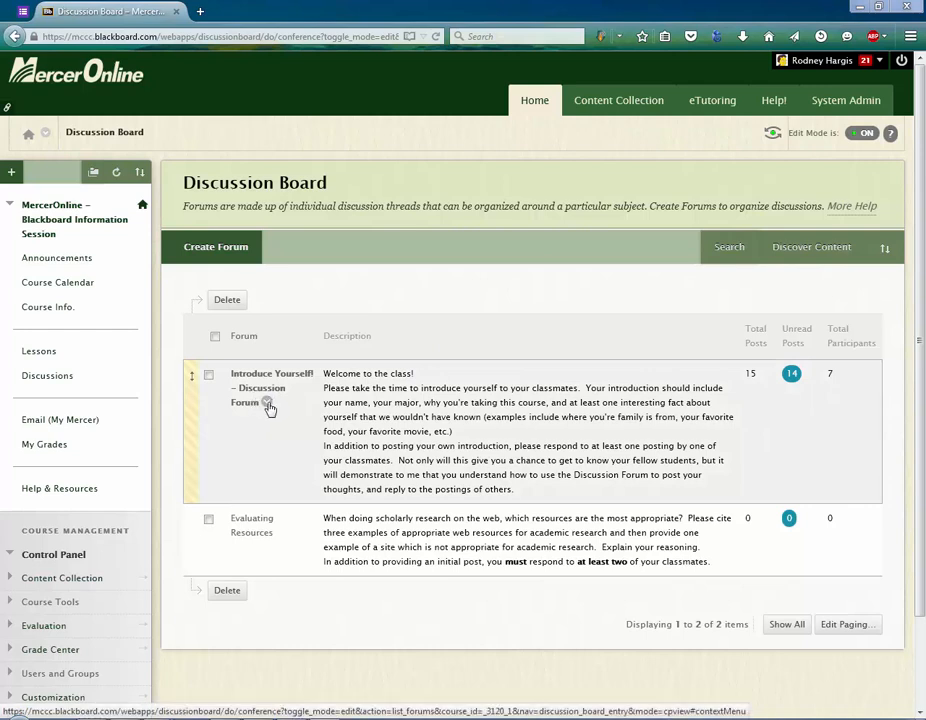
{"action": "mouse_move", "coordinate": [268, 408]}
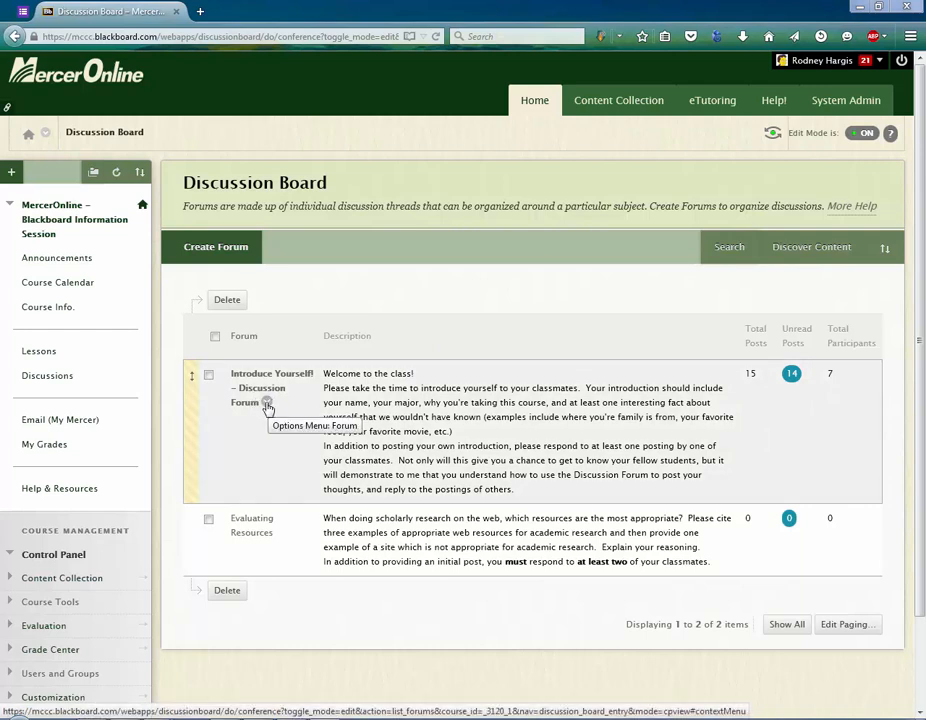
Step: Choose Manage from the Introduce Yourself forum's contextual menu to reach Manage Forum Users
{"action": "left_click", "coordinate": [268, 402]}
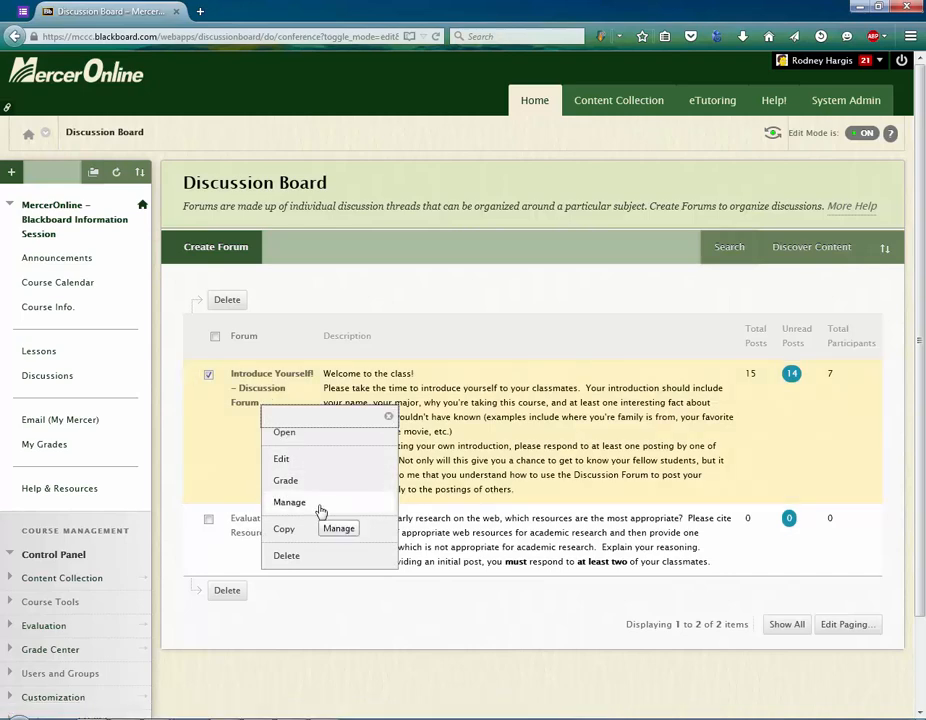
{"action": "left_click", "coordinate": [288, 500]}
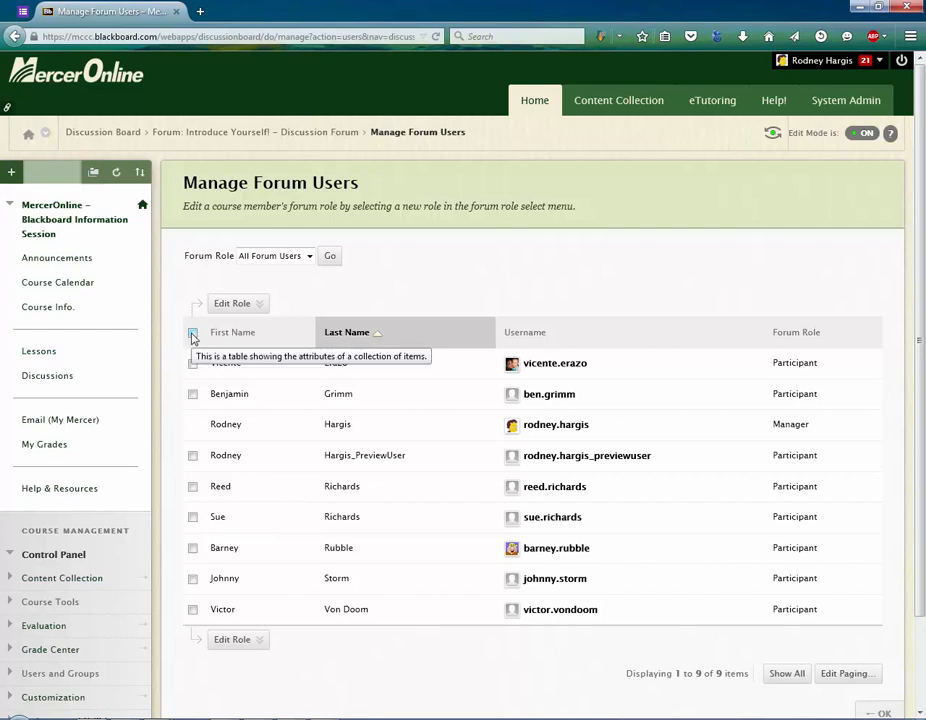
Step: Select all listed members and assign them the Reader role via Edit Role
{"action": "left_click", "coordinate": [192, 332]}
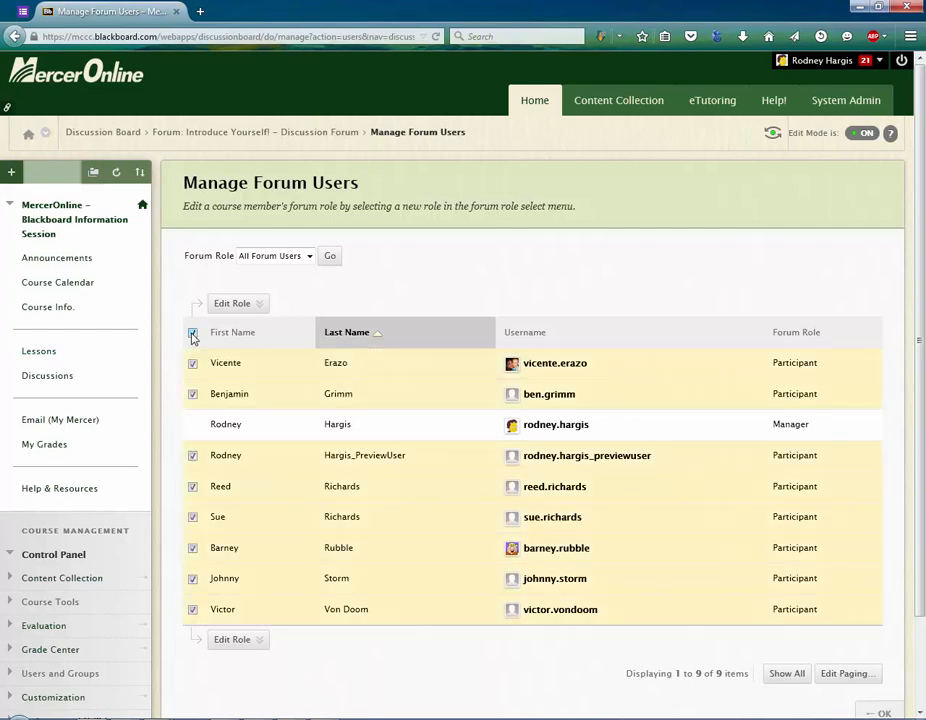
{"action": "left_click", "coordinate": [236, 304]}
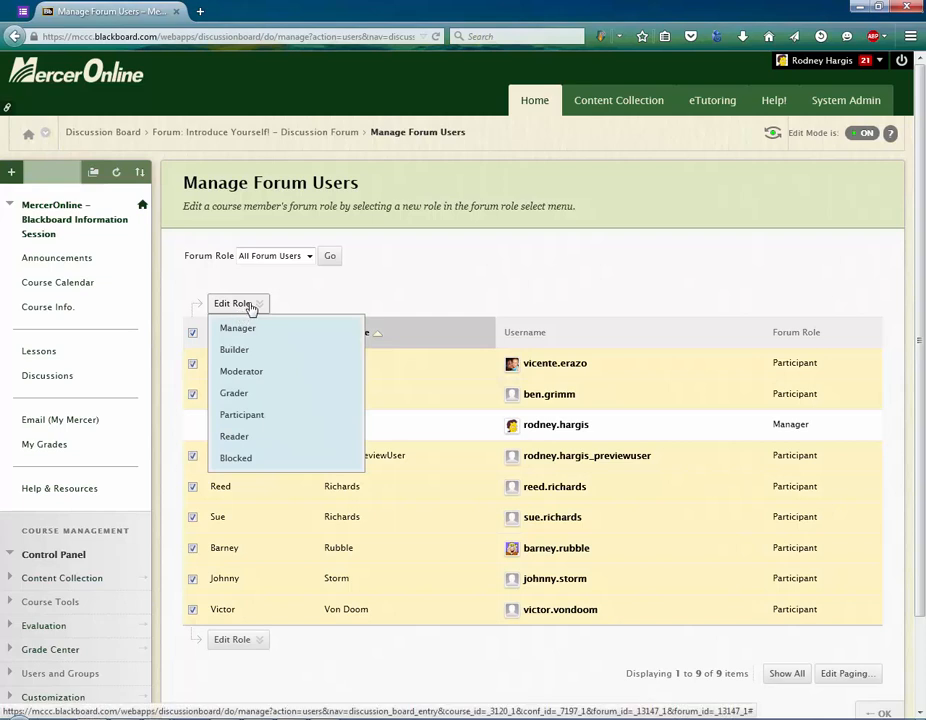
{"action": "mouse_move", "coordinate": [240, 414]}
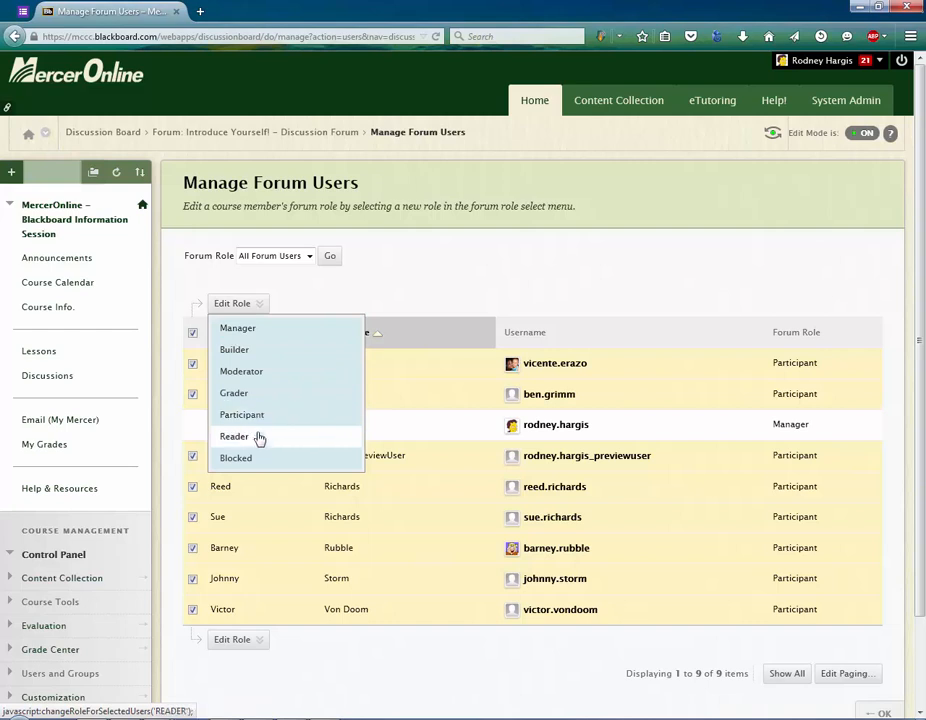
{"action": "left_click", "coordinate": [234, 436]}
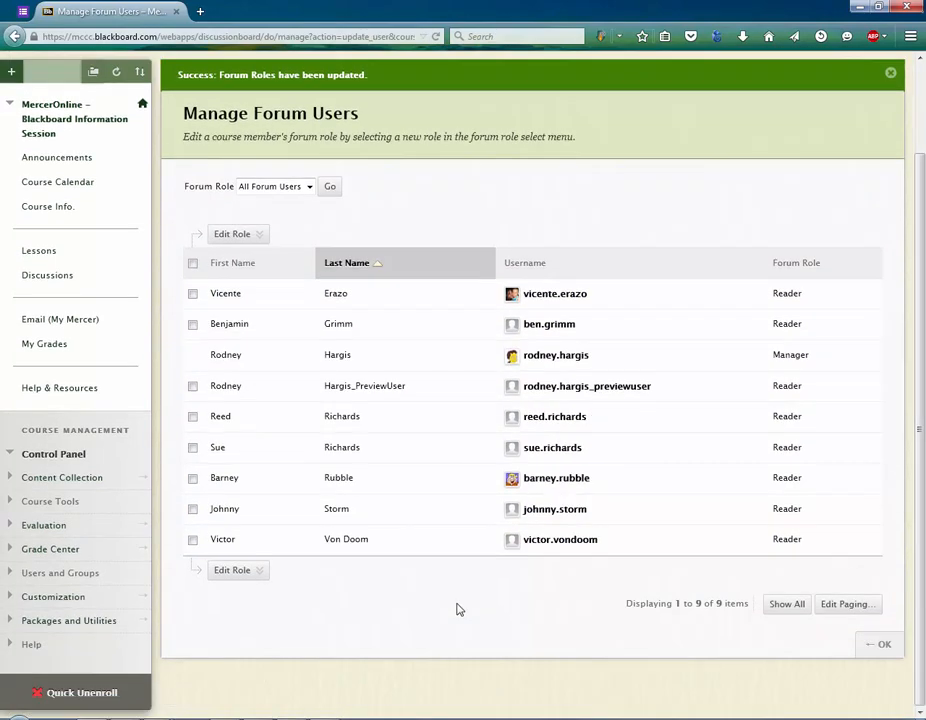
{"action": "mouse_move", "coordinate": [870, 688]}
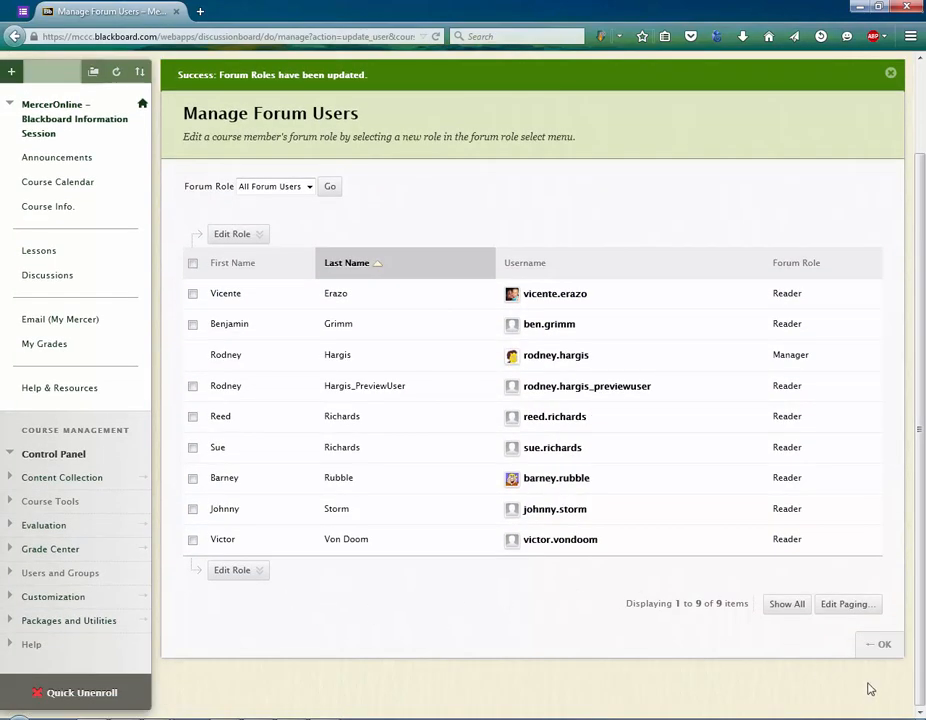
Step: Confirm with OK to return to the Discussion Board forum list
{"action": "left_click", "coordinate": [880, 644]}
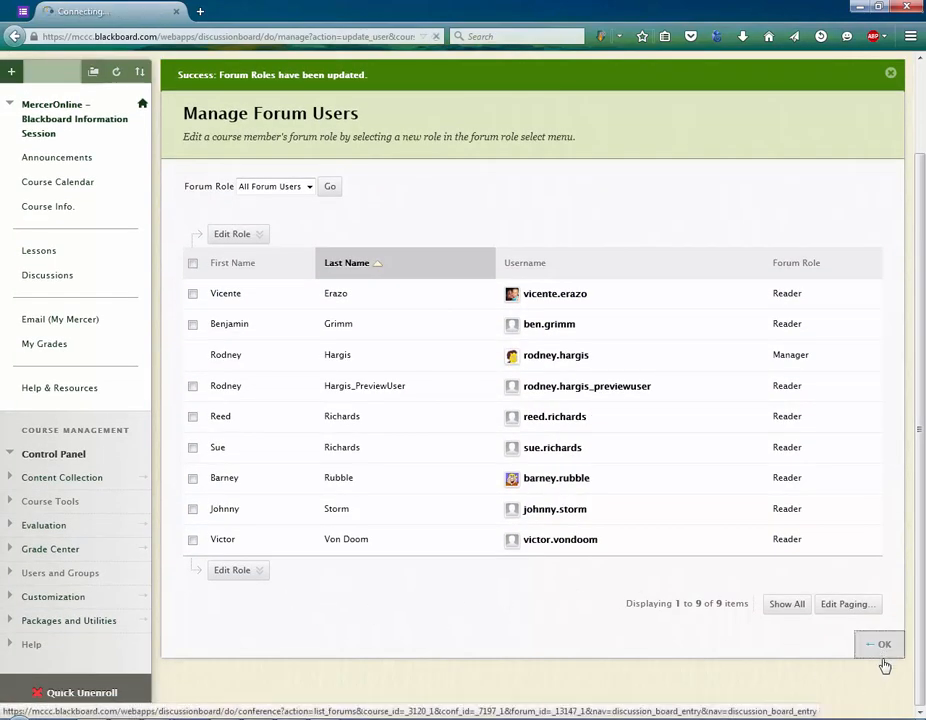
{"action": "left_click", "coordinate": [880, 644]}
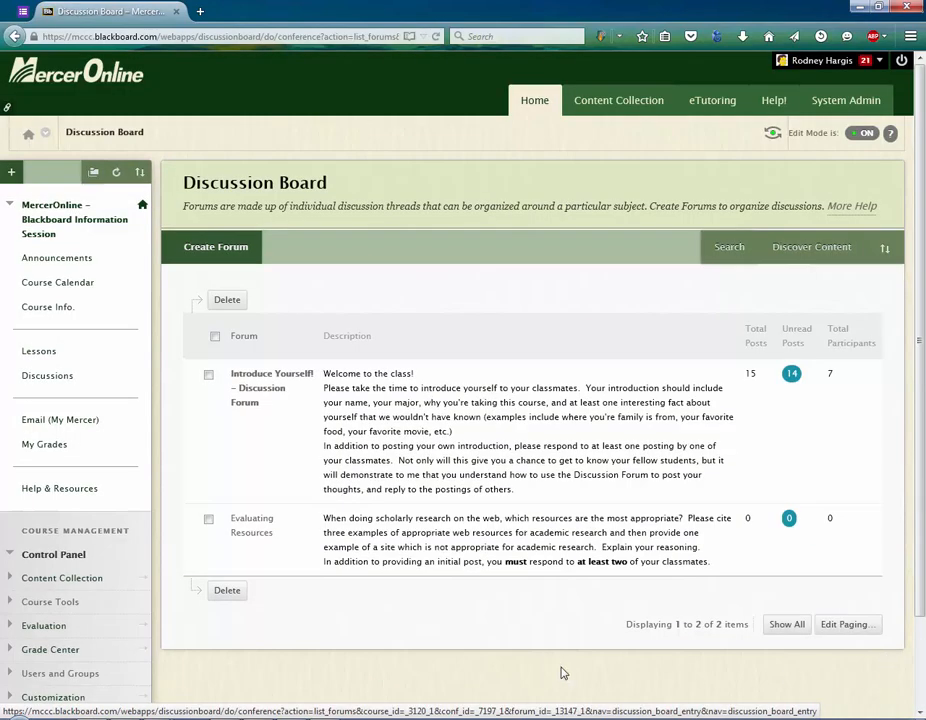